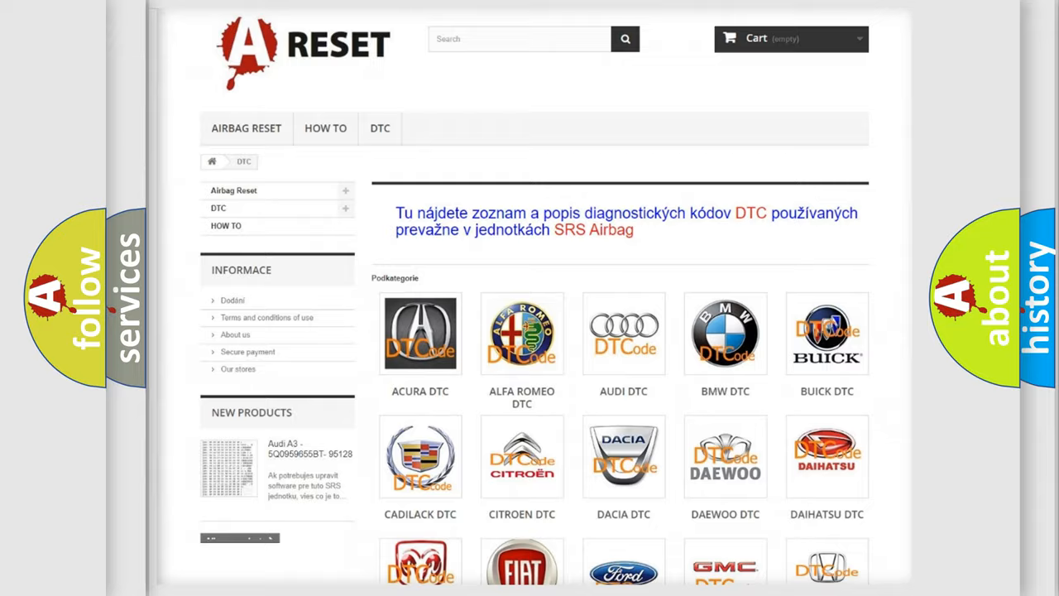
# Step: Scroll the DTC car-make grid down until the Lincoln DTC tile is visible
pyautogui.scroll(-3)
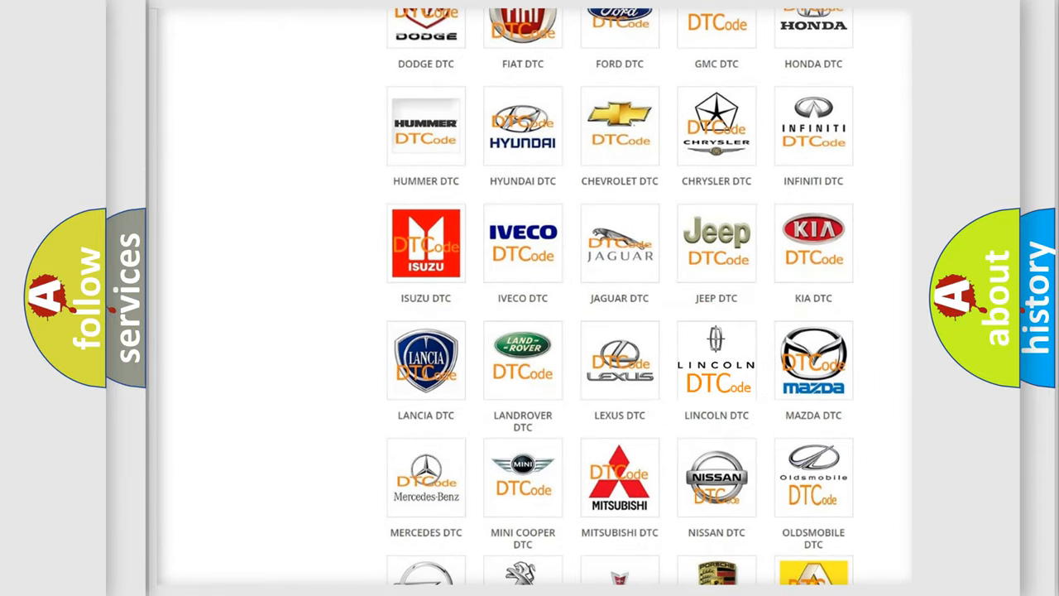
# Step: Open the Lincoln DTC tile and scroll down its list of trouble codes
pyautogui.click(717, 360)
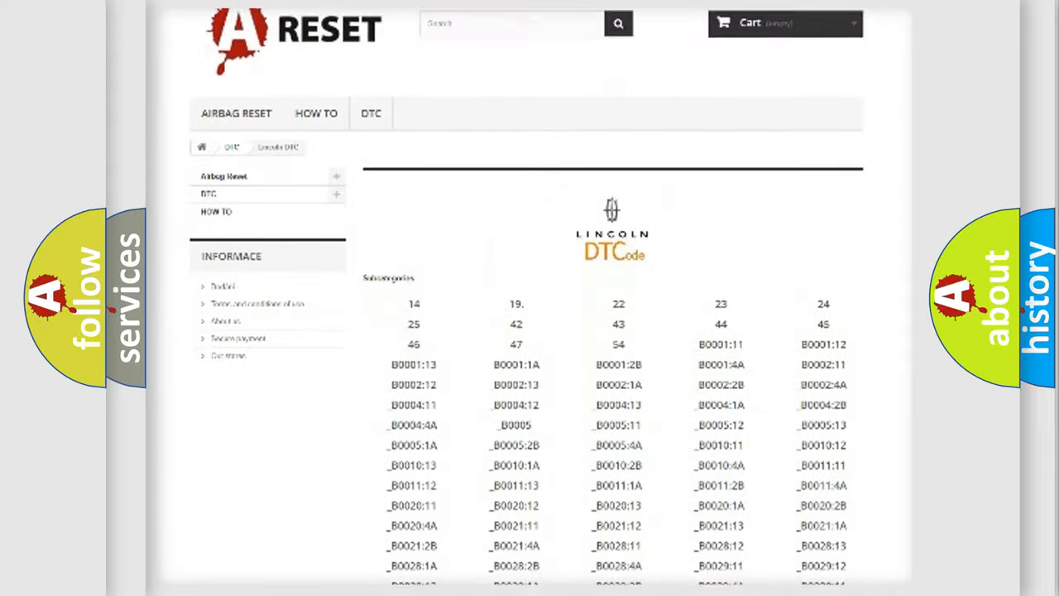
pyautogui.scroll(-3)
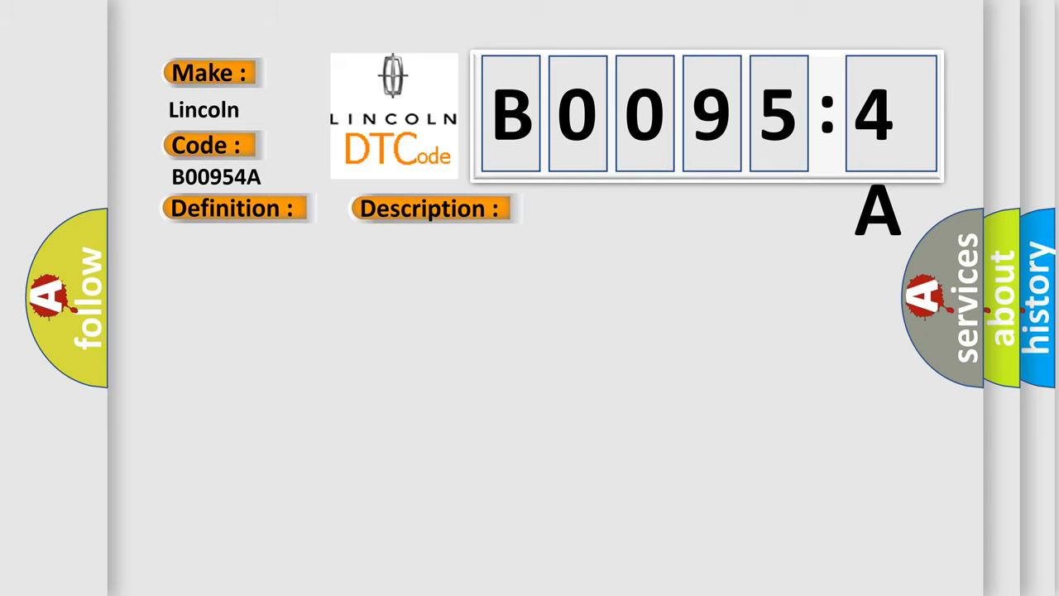
# Step: Advance the B00954A slide to show the Cause: CAN bus failure, incorrect component installed
pyautogui.click(608, 207)
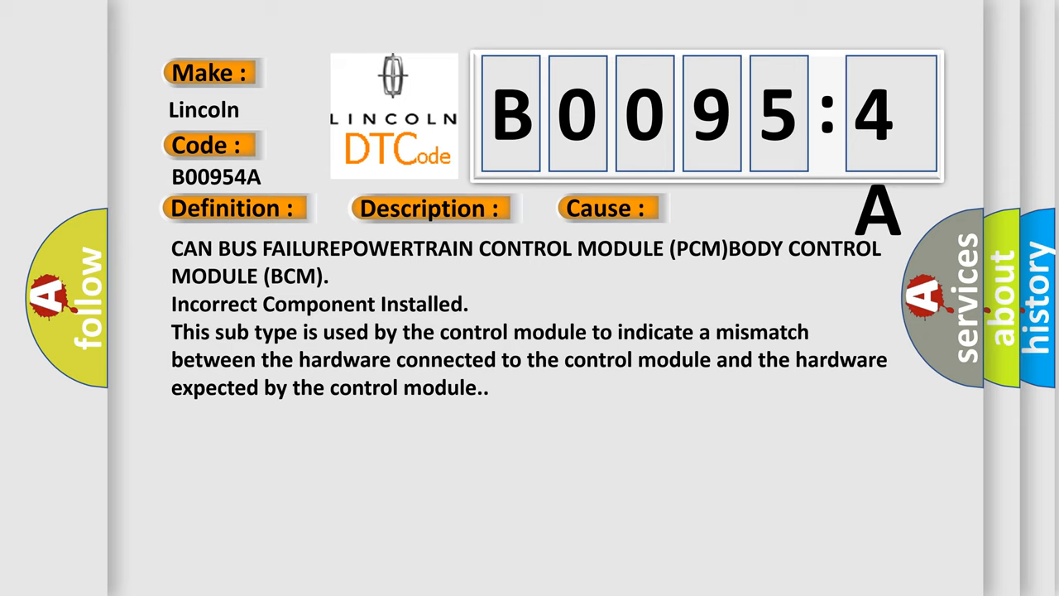